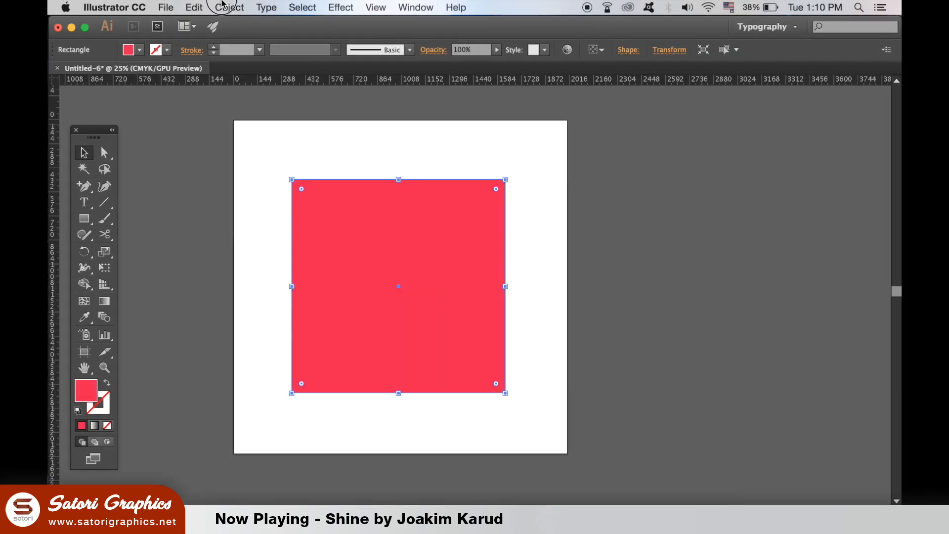
- Split the red square into 3 rows and 3 columns with Split Into Grid, previewing first
{"action": "left_click", "coordinate": [228, 7]}
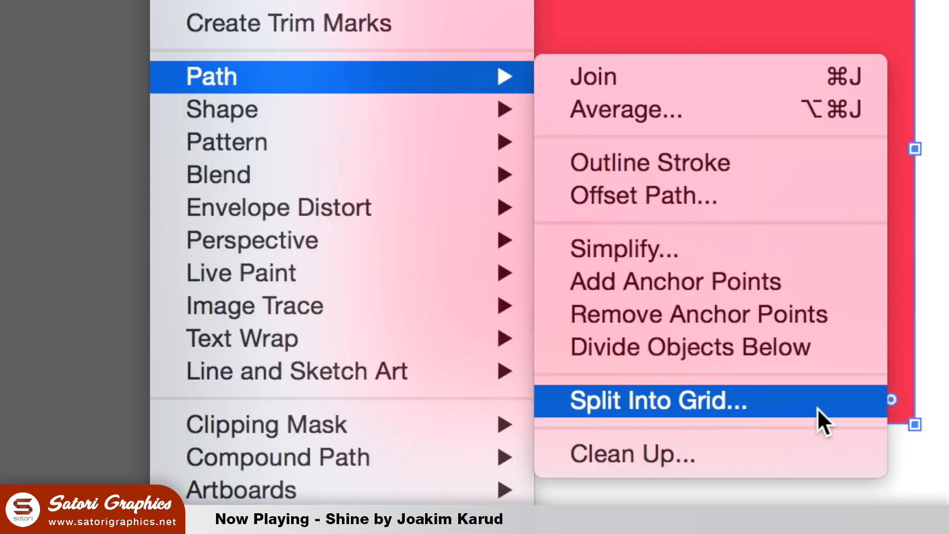
{"action": "left_click", "coordinate": [655, 401]}
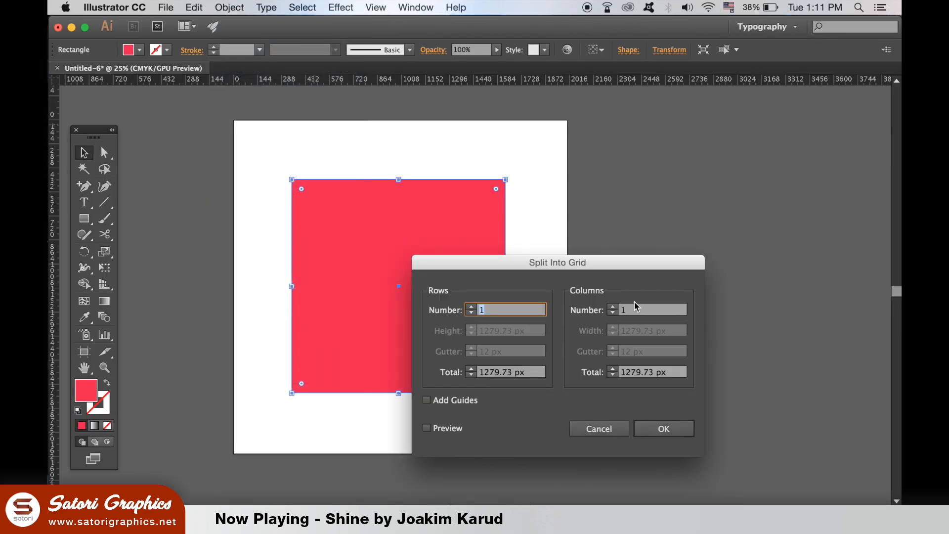
{"action": "left_click_drag", "start_coordinate": [556, 262], "coordinate": [682, 149]}
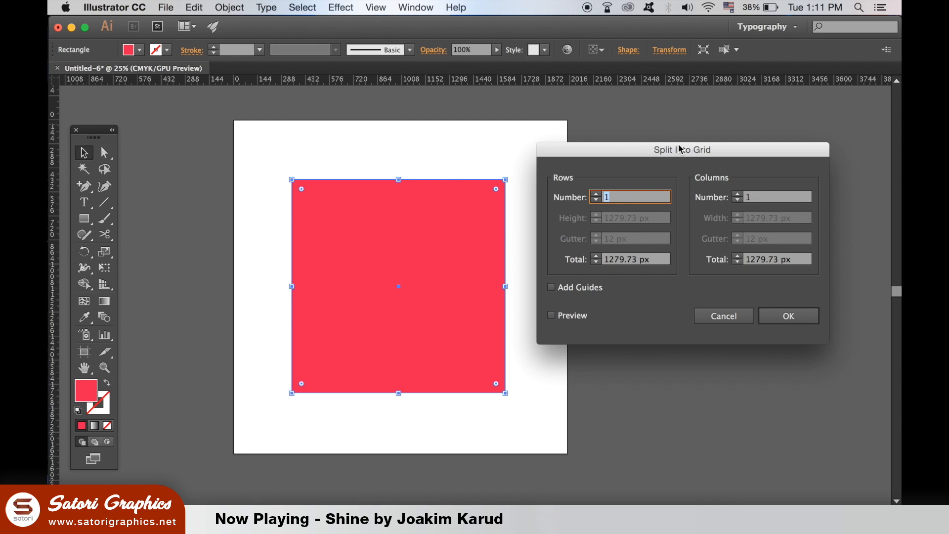
{"action": "type", "text": "3"}
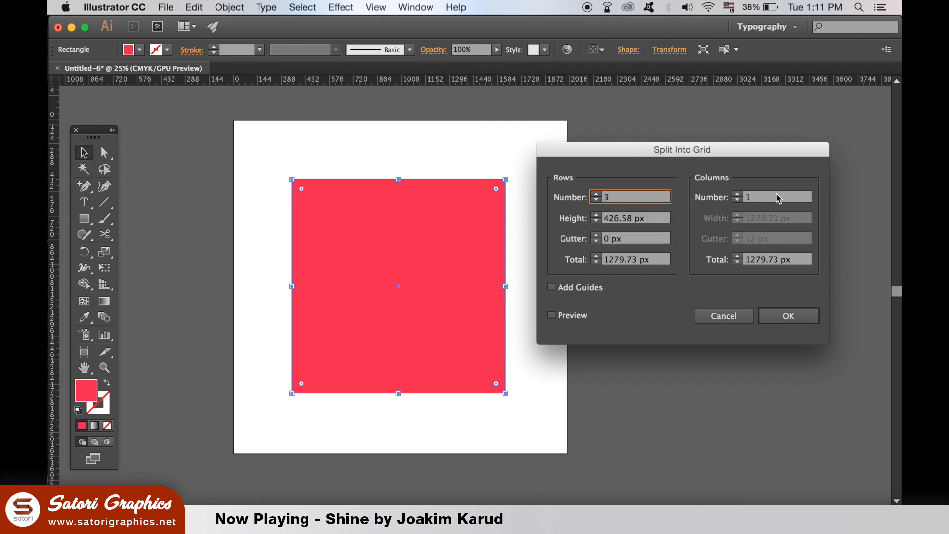
{"action": "type", "text": "3"}
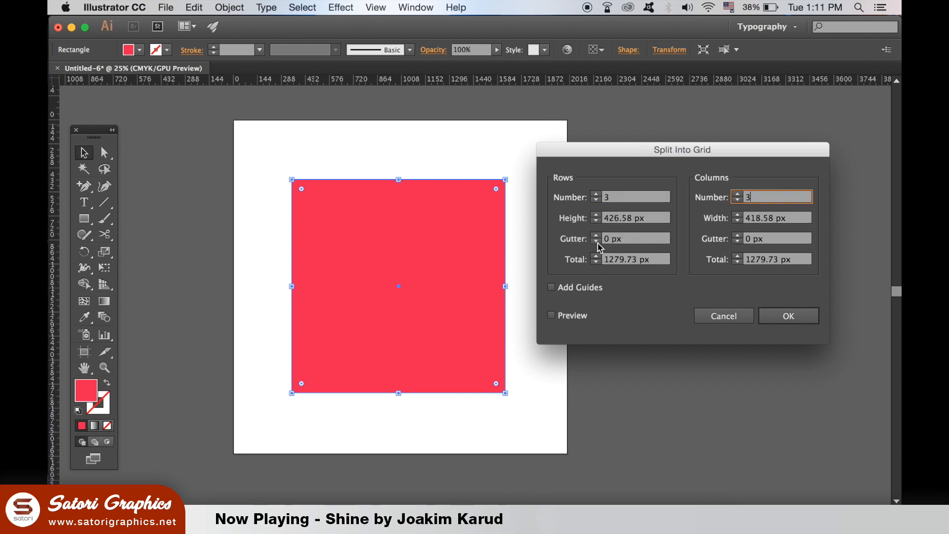
{"action": "left_click", "coordinate": [551, 315]}
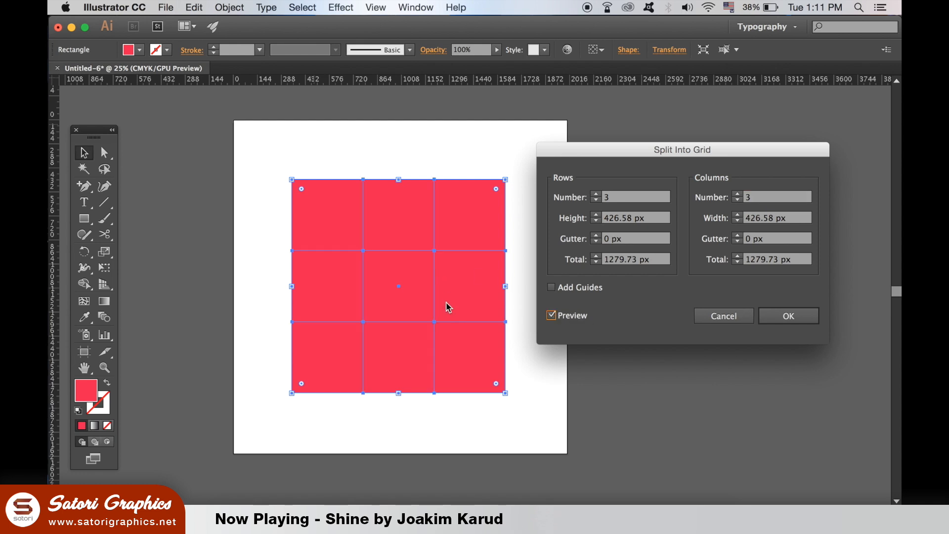
{"action": "left_click", "coordinate": [788, 315]}
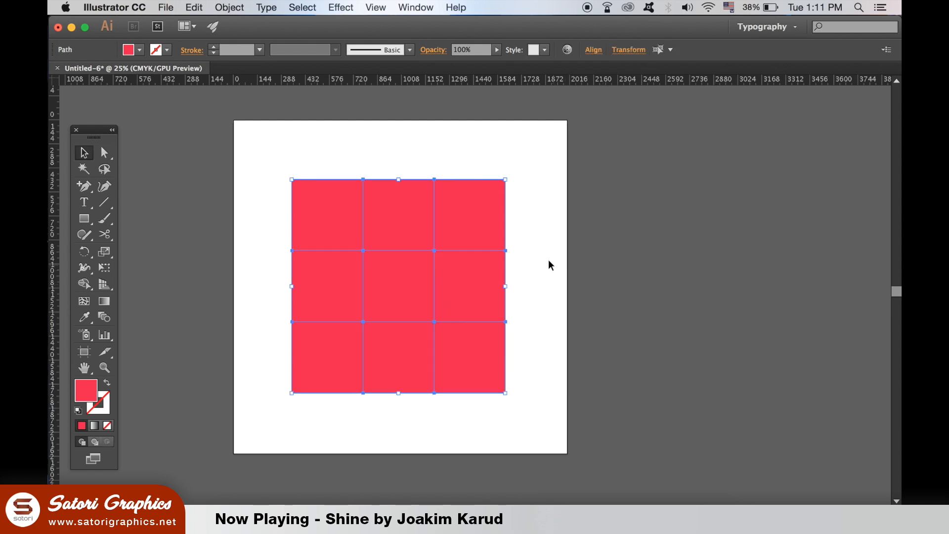
- Drag the top-right grid piece off the artboard and back into the square
{"action": "left_click", "coordinate": [470, 214]}
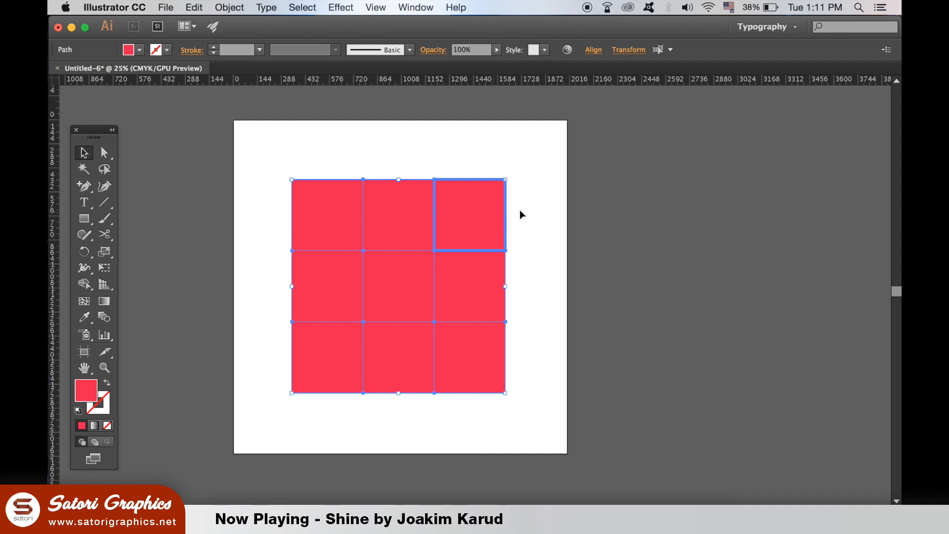
{"action": "left_click_drag", "start_coordinate": [469, 215], "coordinate": [577, 205]}
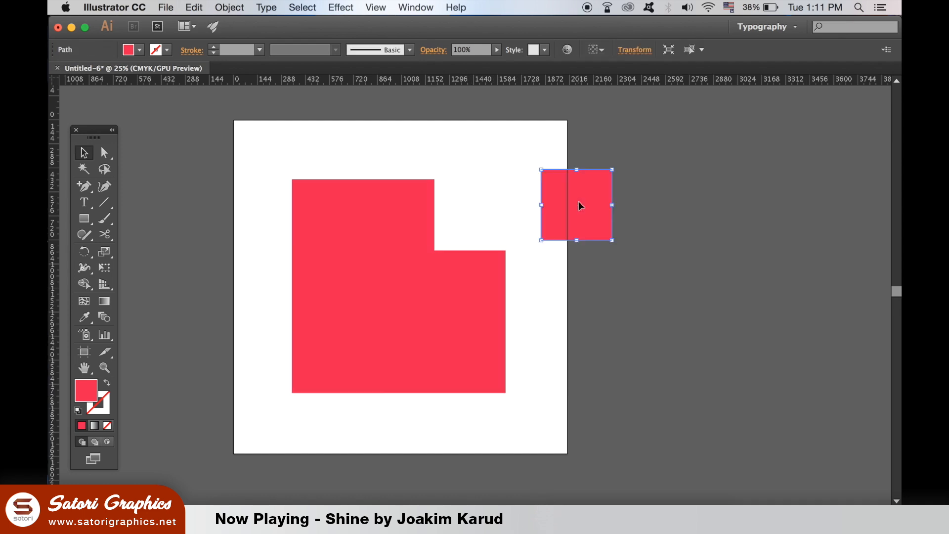
{"action": "left_click_drag", "start_coordinate": [575, 205], "coordinate": [469, 285]}
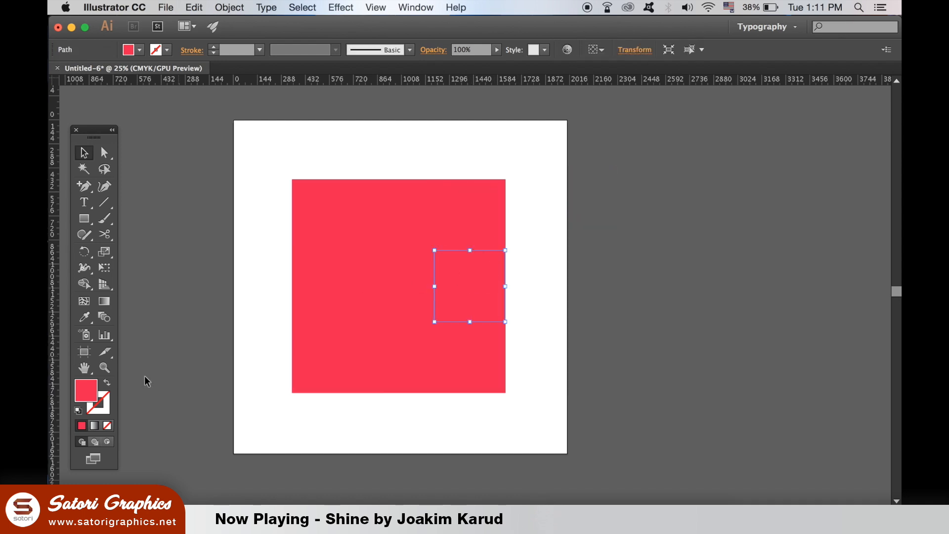
{"action": "double_click", "coordinate": [85, 391]}
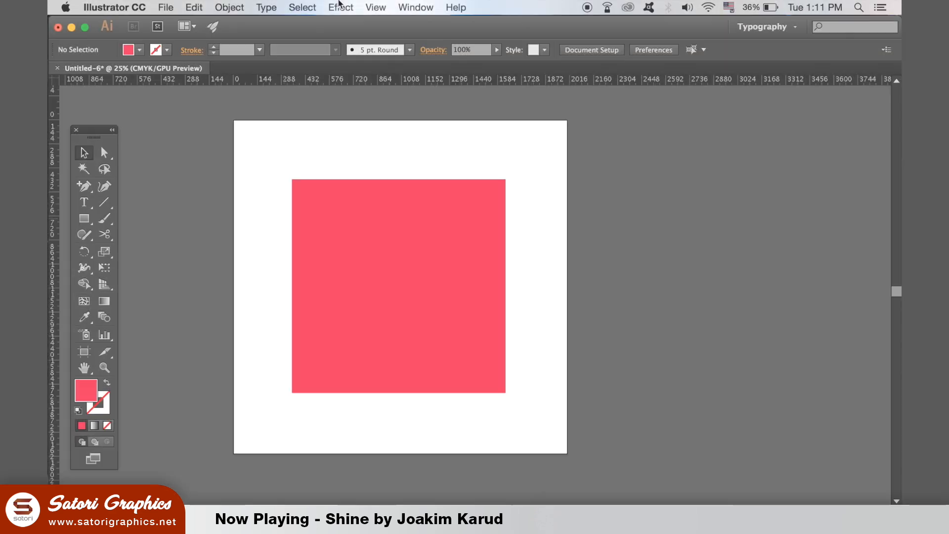
- Open the Pathfinder panel and select the piece pulled out to the left
{"action": "left_click", "coordinate": [415, 7]}
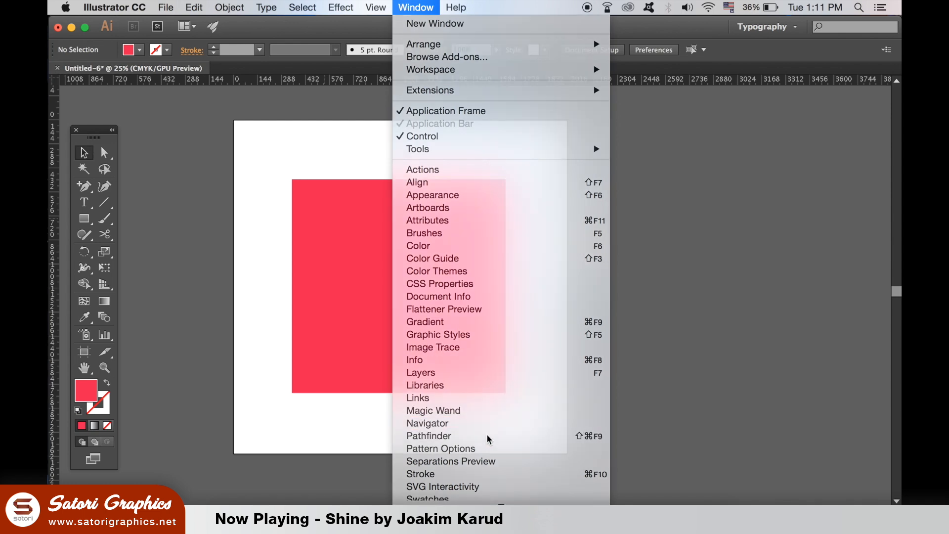
{"action": "left_click", "coordinate": [428, 435]}
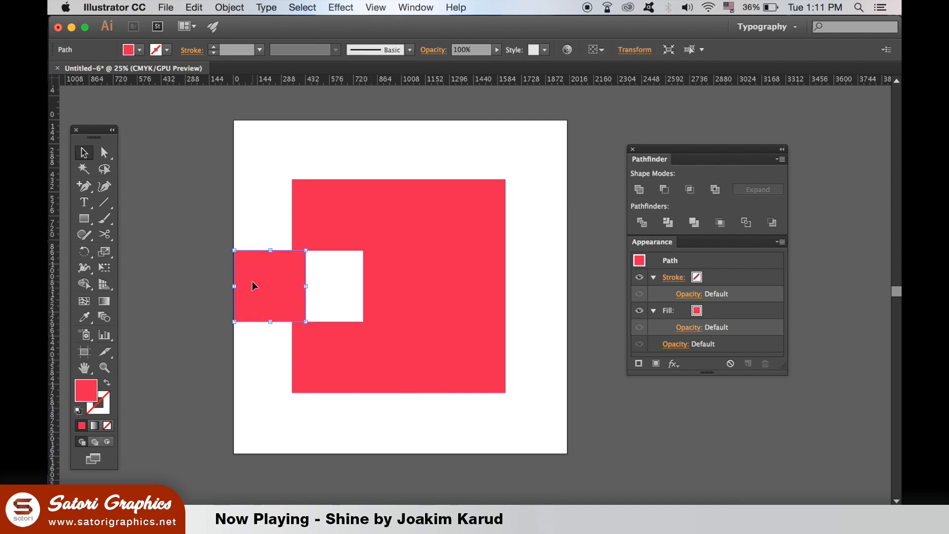
{"action": "left_click", "coordinate": [612, 407]}
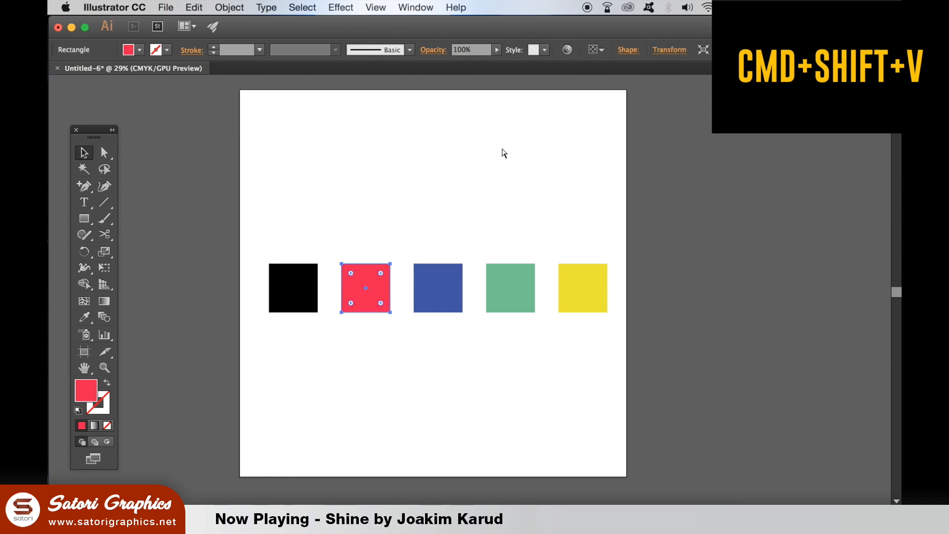
- Select the red square in the row and pan the view across the artboard
{"action": "left_click", "coordinate": [509, 288]}
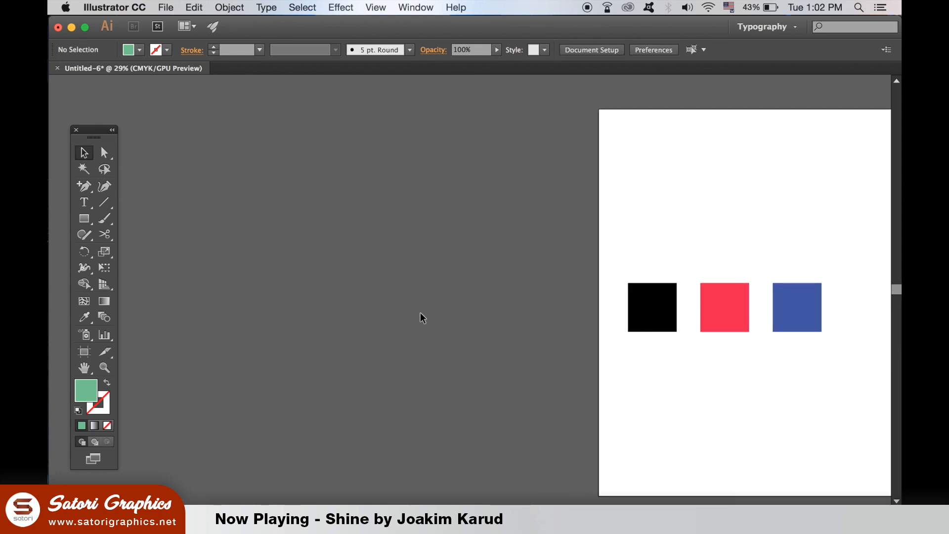
{"action": "left_click_drag", "start_coordinate": [845, 285], "coordinate": [890, 329]}
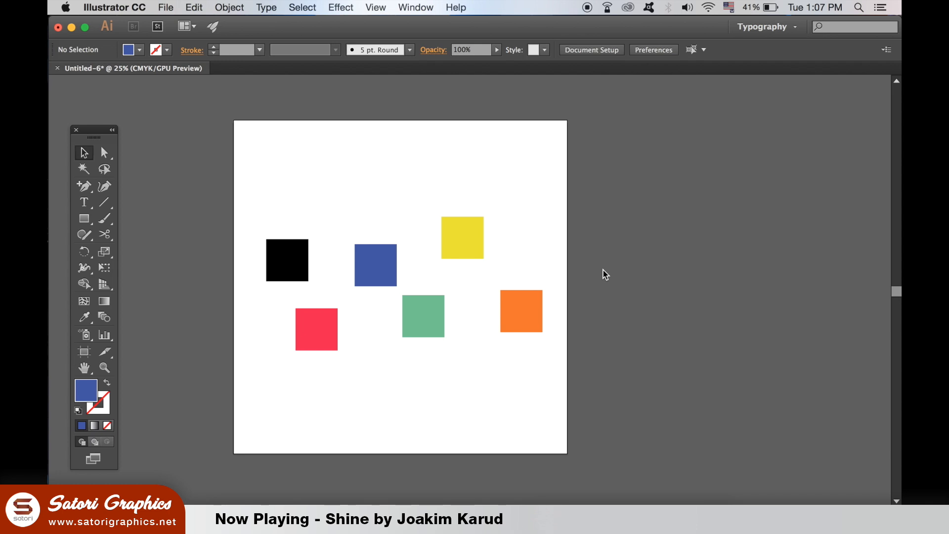
{"action": "mouse_move", "coordinate": [639, 234]}
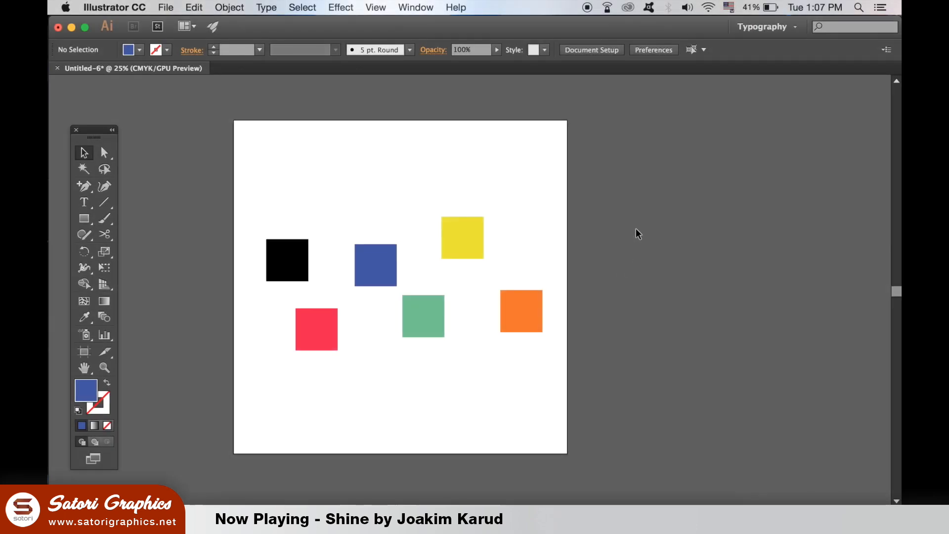
- Open the Align panel and apply Vertical Align Center to the six squares
{"action": "left_click", "coordinate": [416, 7]}
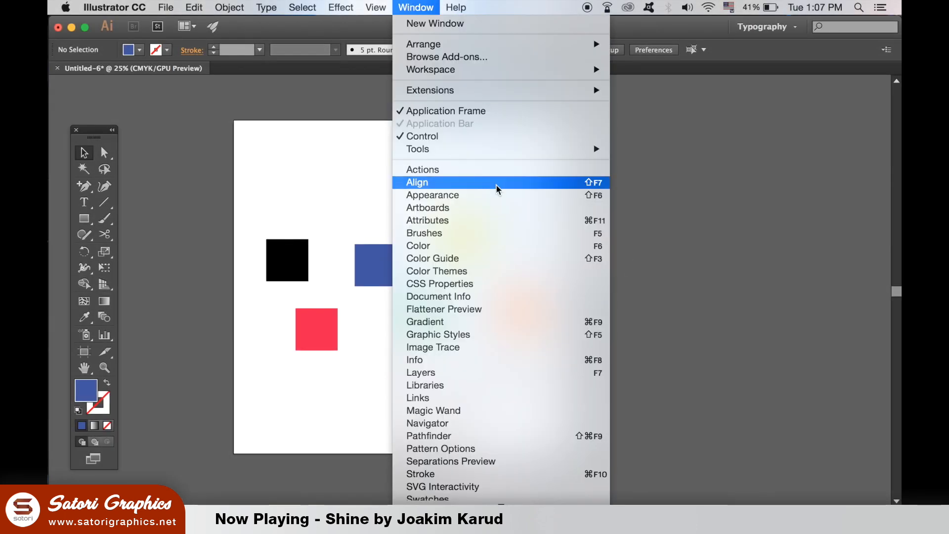
{"action": "left_click", "coordinate": [416, 182]}
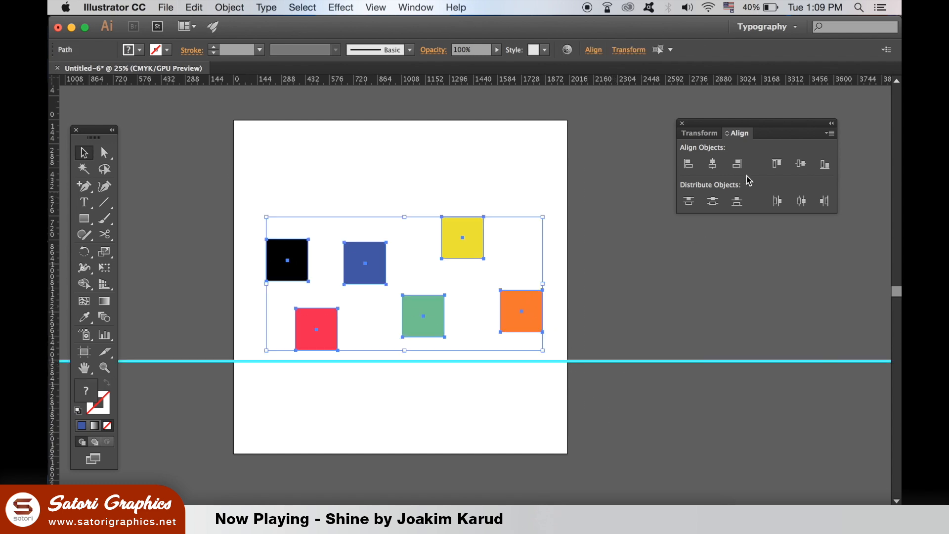
{"action": "left_click", "coordinate": [712, 164]}
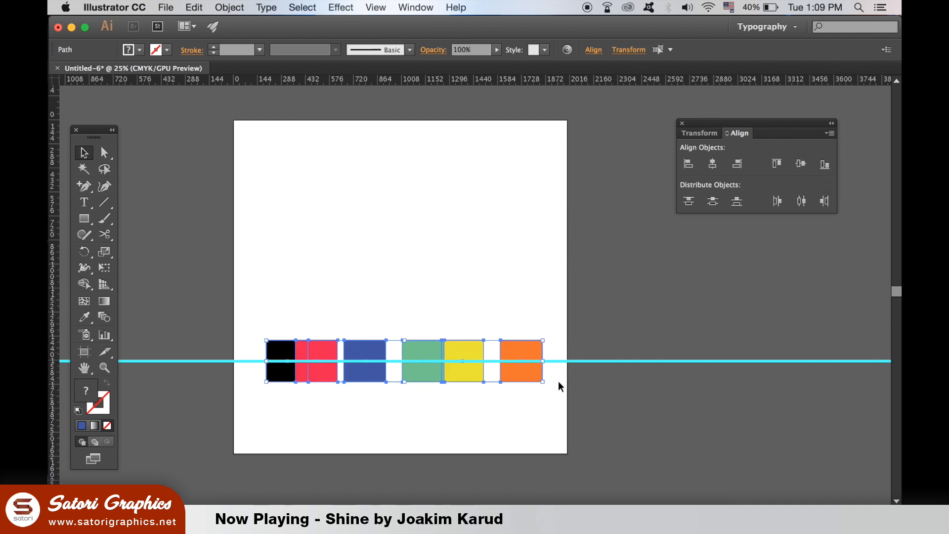
{"action": "mouse_move", "coordinate": [559, 387]}
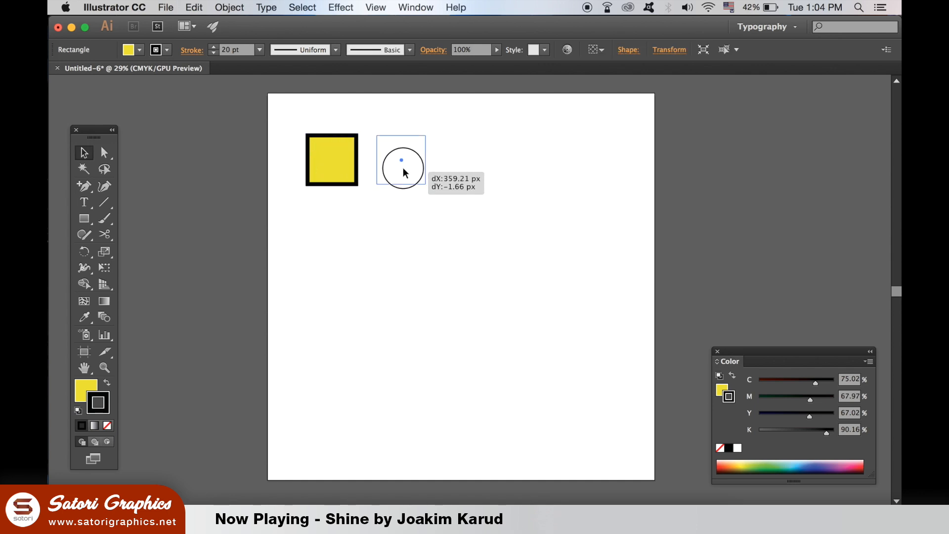
- Enable Scale Strokes & Effects in General preferences and resize the yellow square copy
{"action": "left_click_drag", "start_coordinate": [401, 160], "coordinate": [608, 325]}
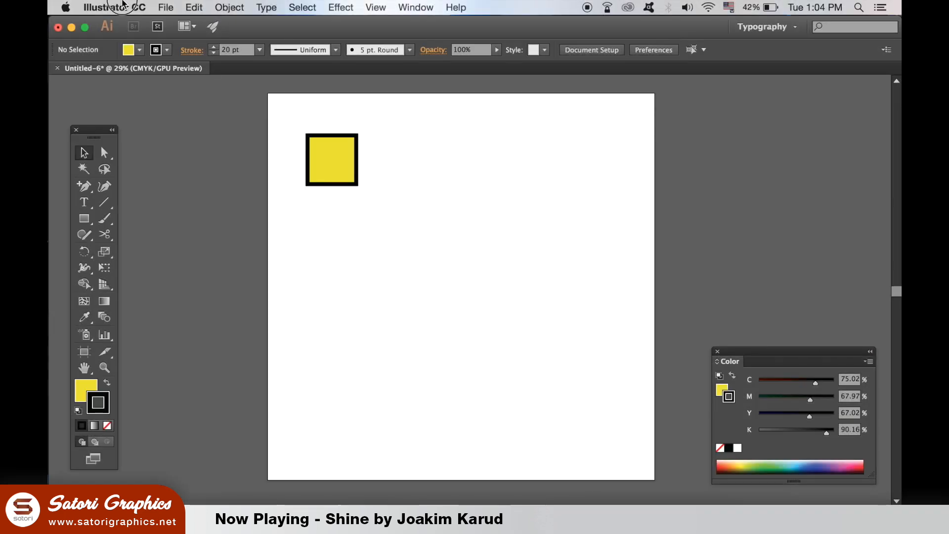
{"action": "left_click", "coordinate": [114, 7]}
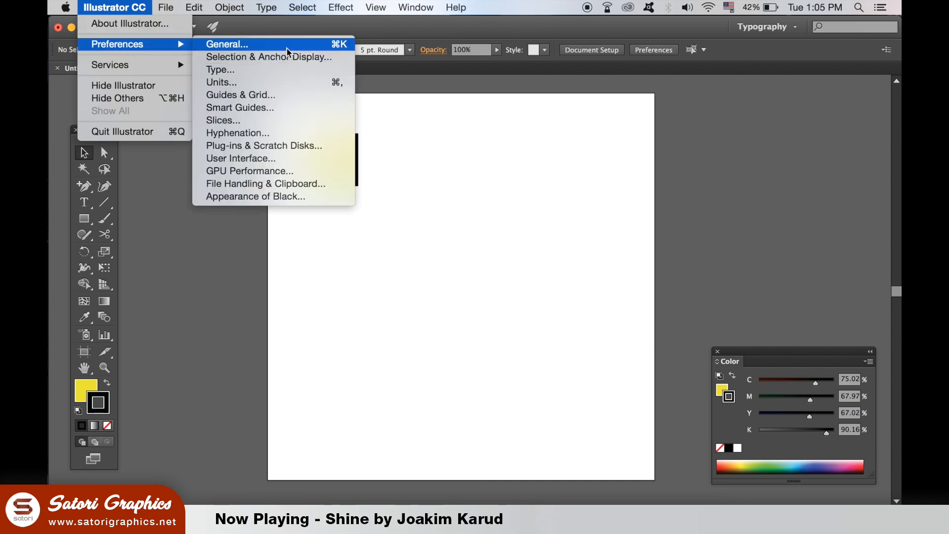
{"action": "left_click", "coordinate": [227, 44]}
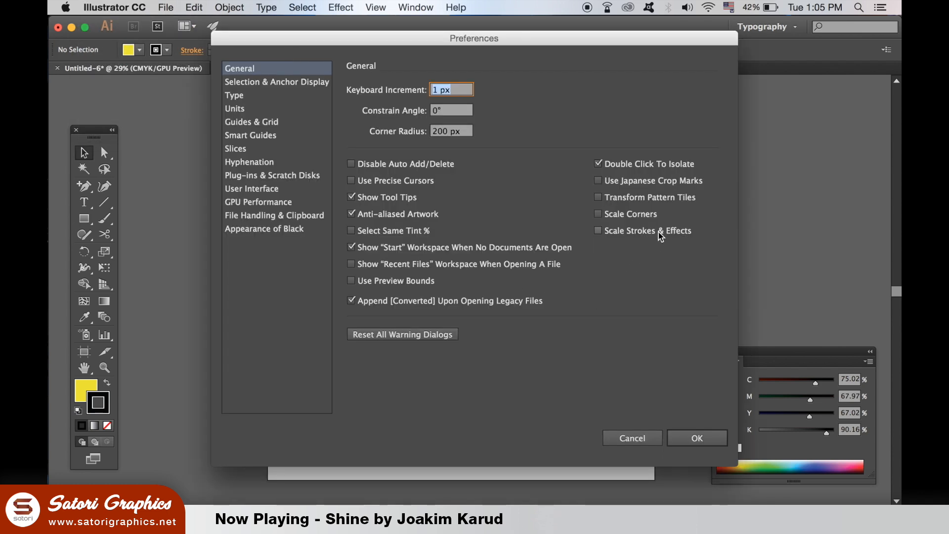
{"action": "left_click", "coordinate": [598, 231]}
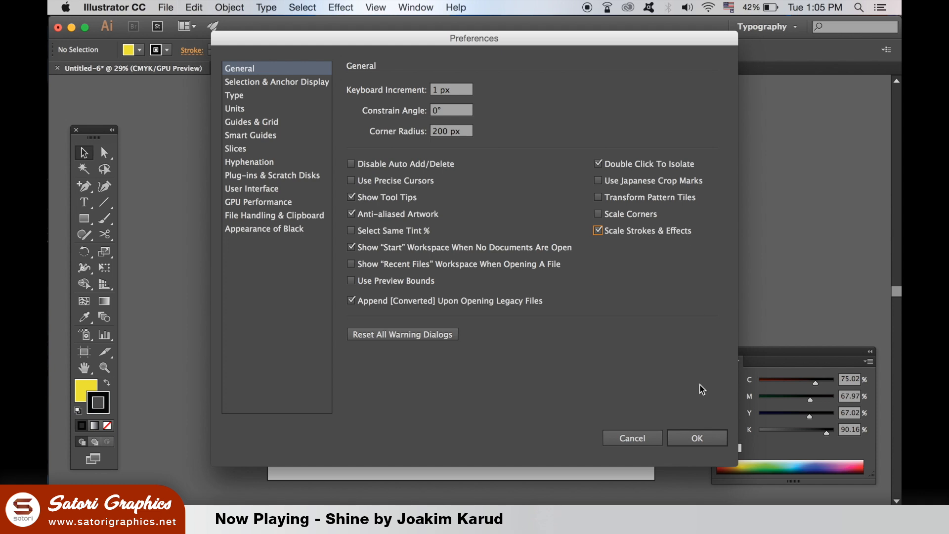
{"action": "left_click", "coordinate": [696, 437]}
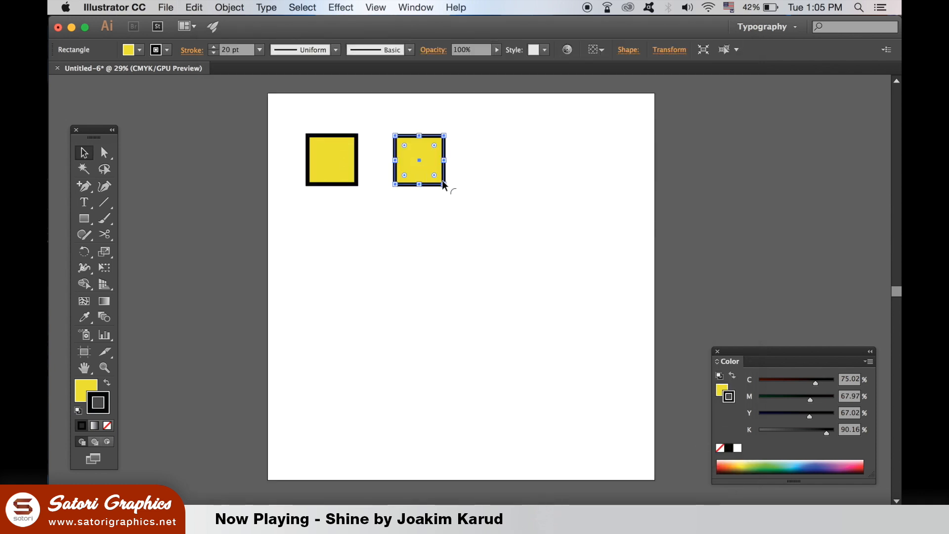
{"action": "left_click_drag", "start_coordinate": [447, 185], "coordinate": [569, 309]}
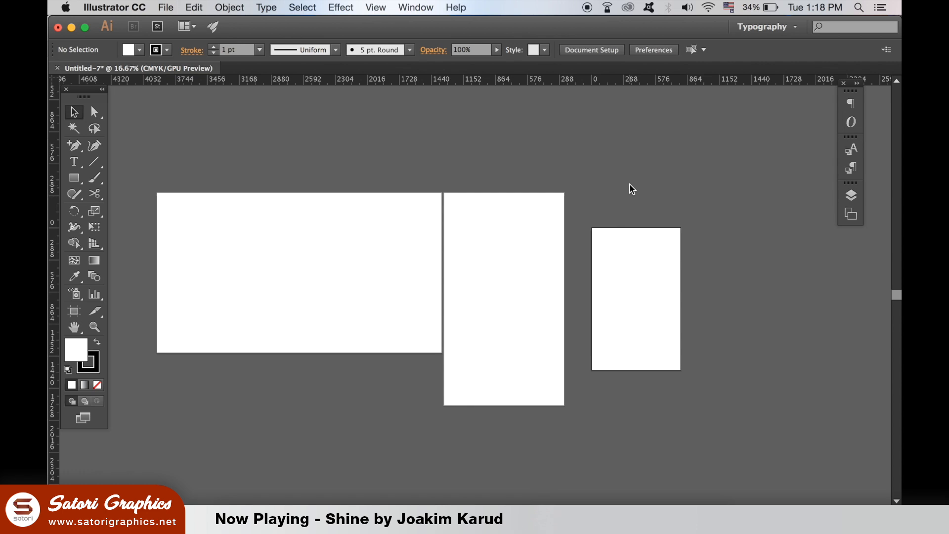
{"action": "mouse_move", "coordinate": [666, 178]}
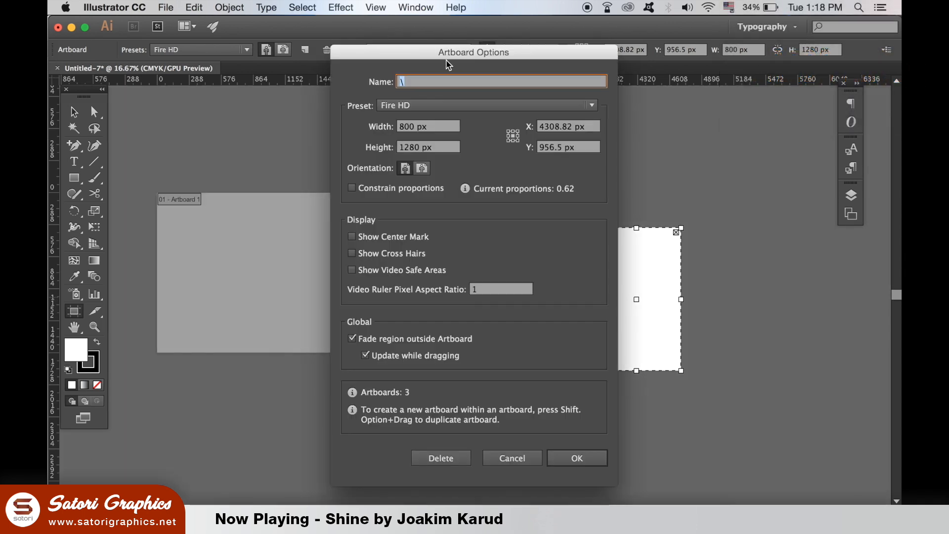
{"action": "mouse_move", "coordinate": [440, 108]}
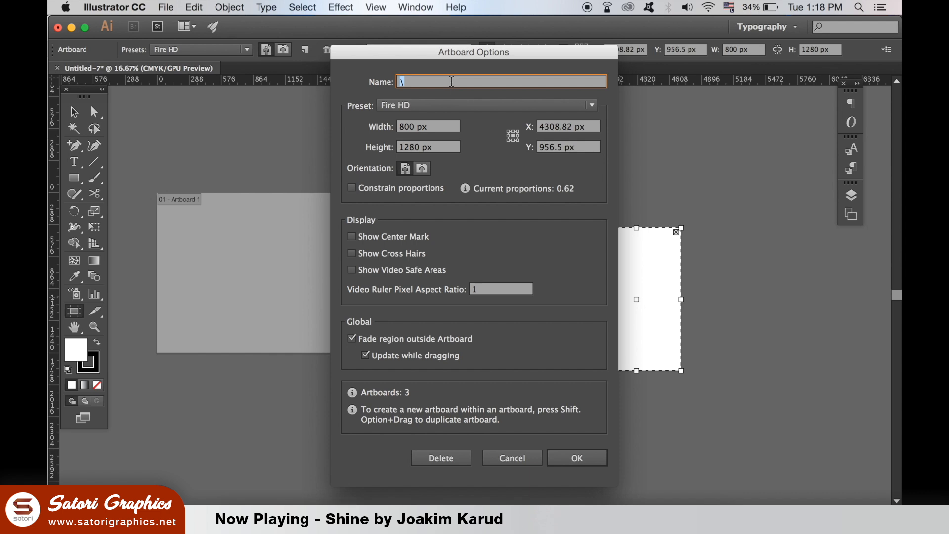
- Name the right artboard 'Phone Screen Design' and leave artboard editing
{"action": "type", "text": "Phone C"}
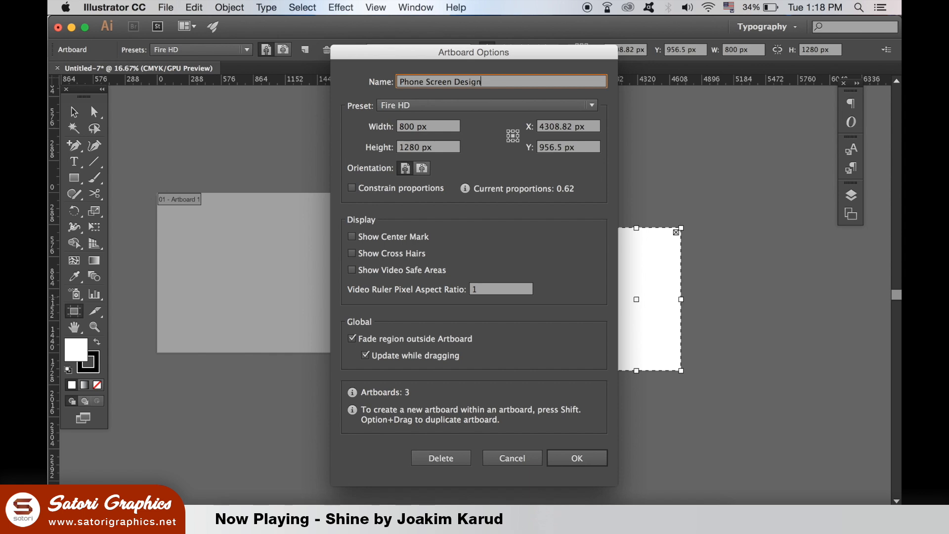
{"action": "left_click", "coordinate": [575, 458]}
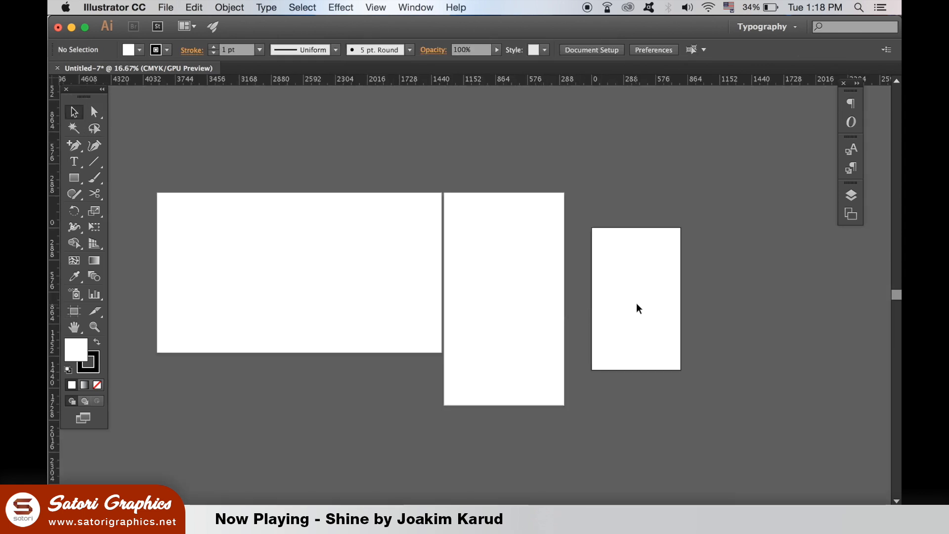
{"action": "key", "text": "cmd+d"}
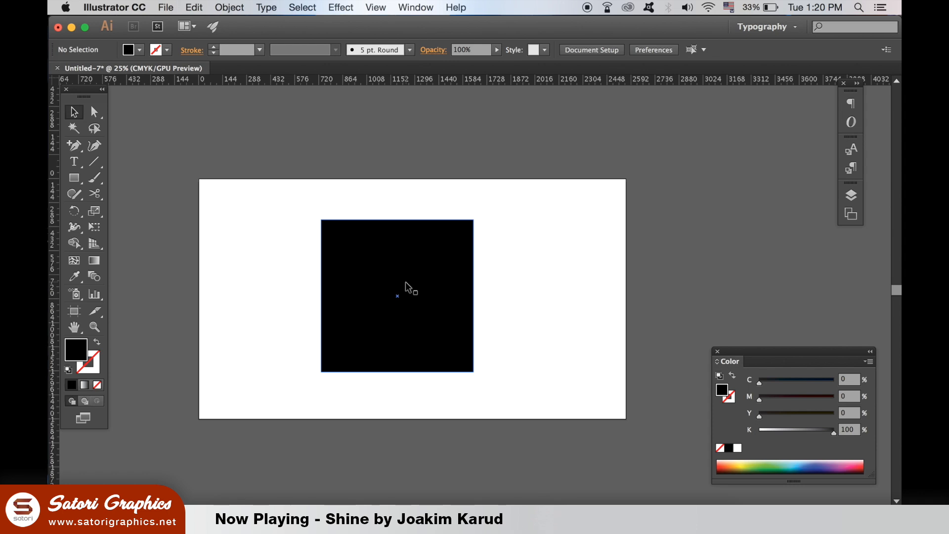
- Drag the black square's corner inward to shrink it, then outward to enlarge it
{"action": "left_click_drag", "start_coordinate": [396, 294], "coordinate": [454, 356]}
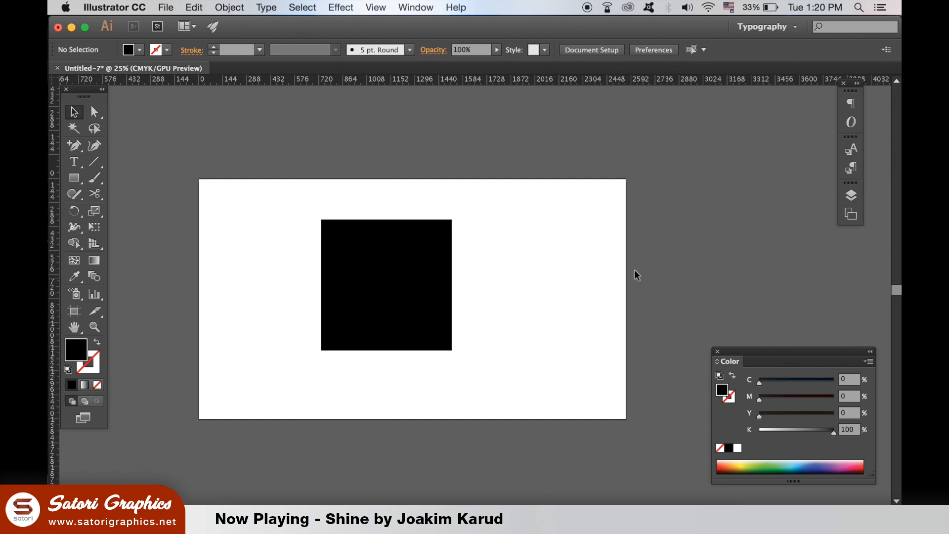
{"action": "left_click", "coordinate": [386, 285]}
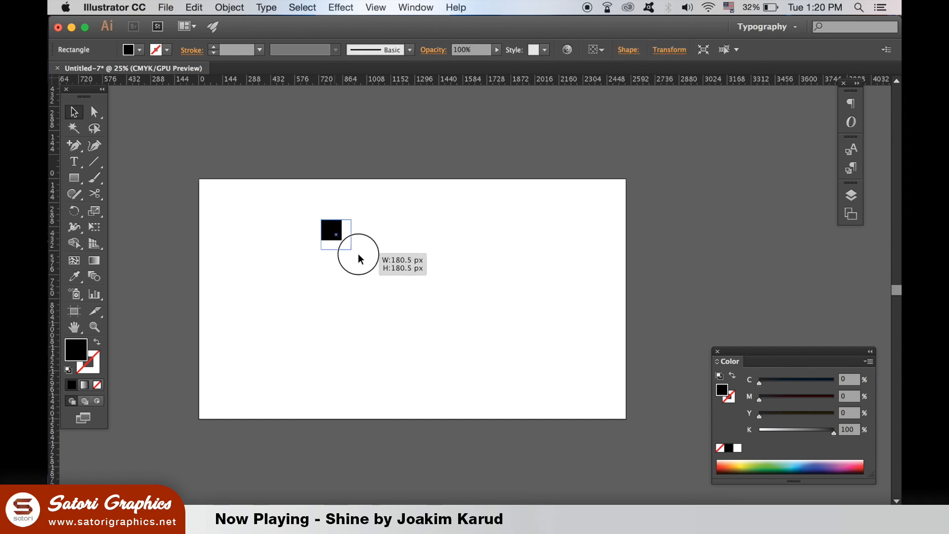
{"action": "left_click_drag", "start_coordinate": [347, 244], "coordinate": [361, 261]}
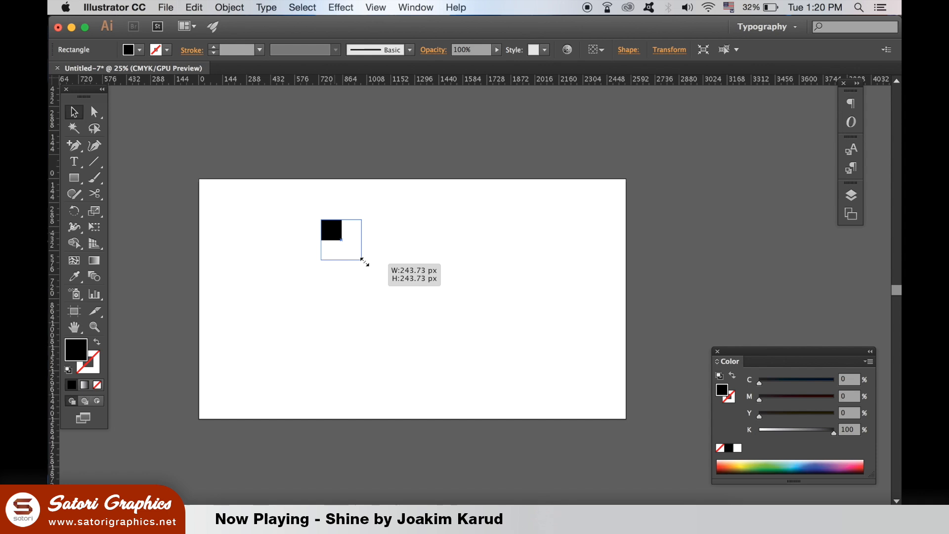